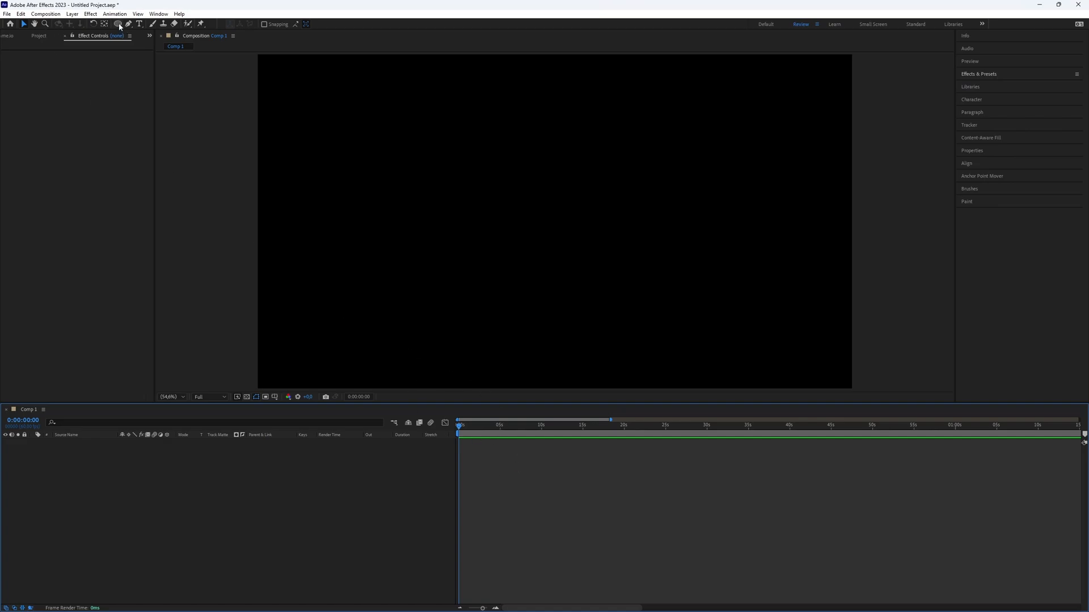
pyautogui.moveTo(350, 217)
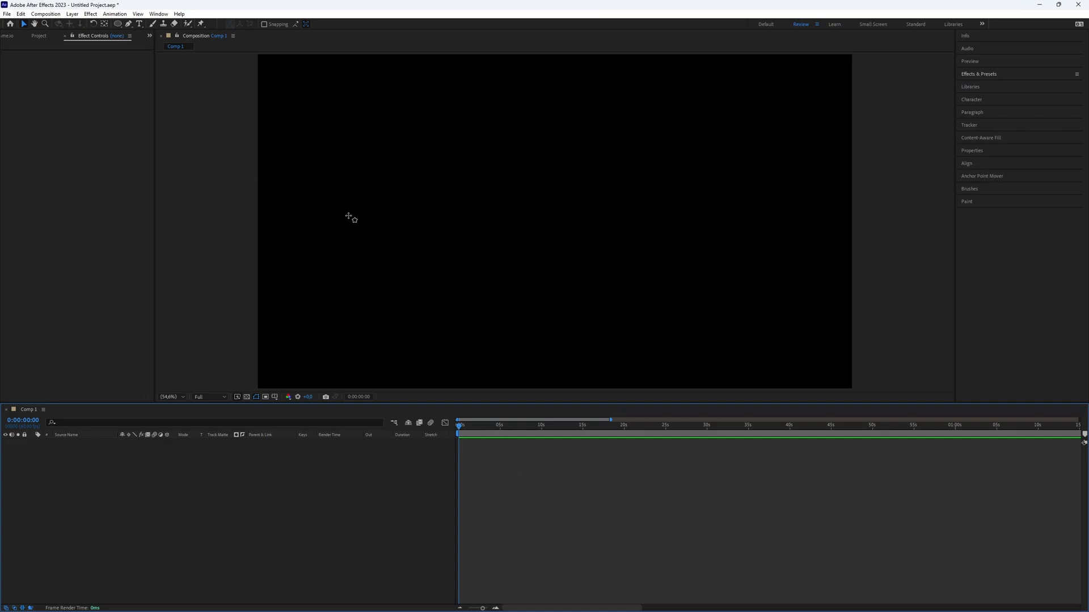
# Draw a circle with the Ellipse tool as a thick gray ring with no fill
pyautogui.click(118, 24)
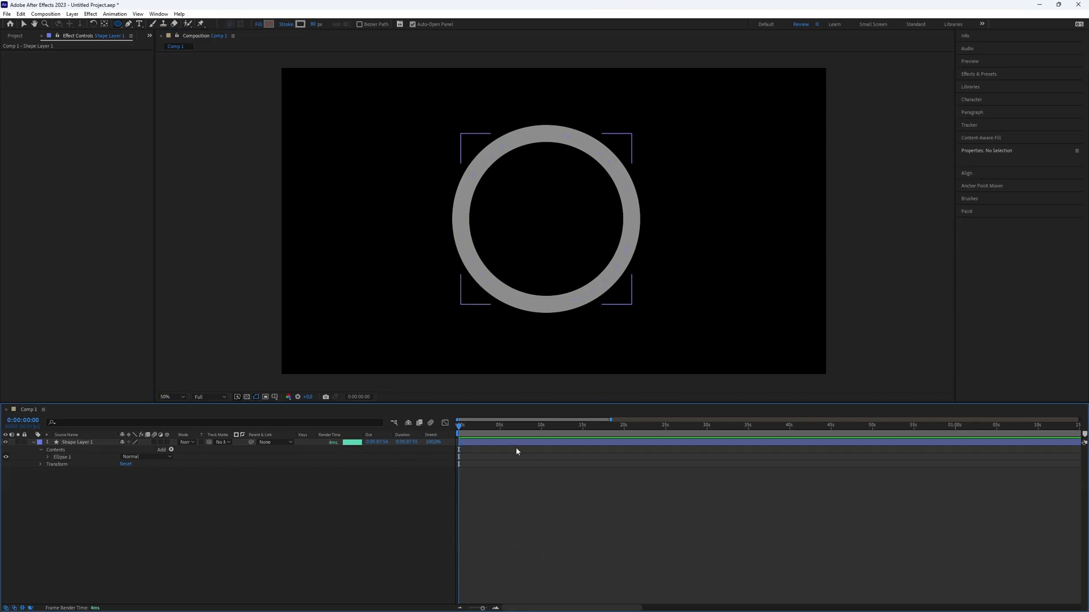
# Align the ring to composition centre and move its anchor point to the ring's middle
pyautogui.click(966, 163)
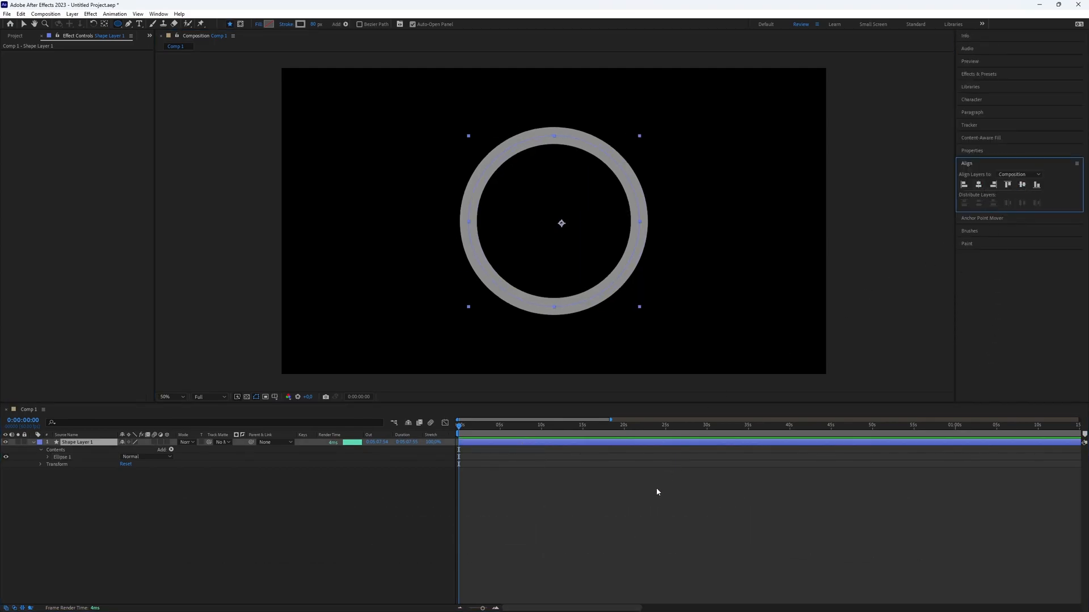
pyautogui.click(971, 151)
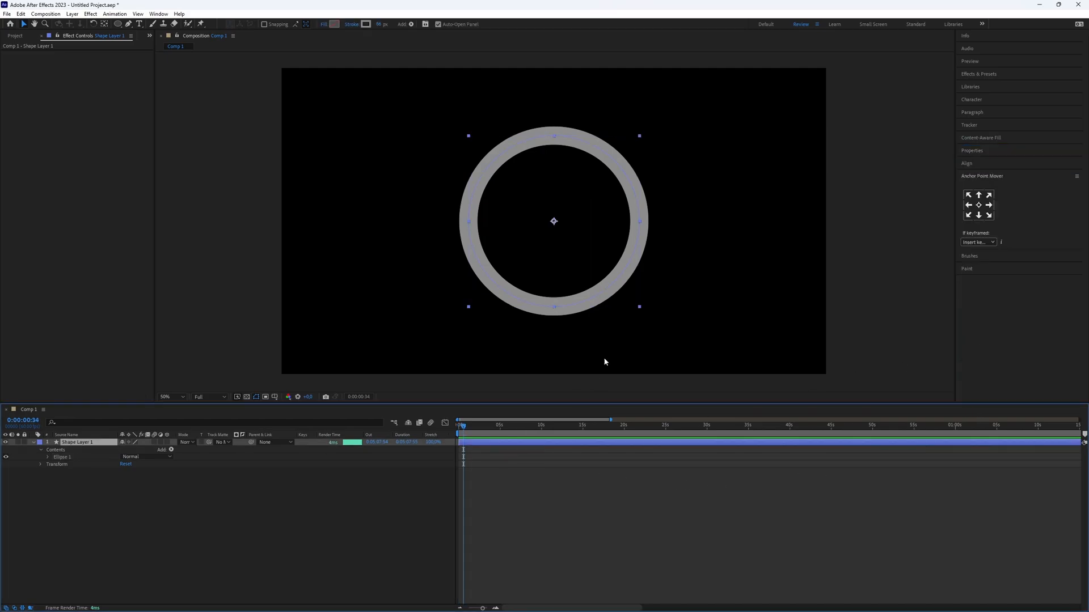
# Duplicate the ring layer with Ctrl+D and give the copy a bright green stroke
pyautogui.press('ctrl+d')
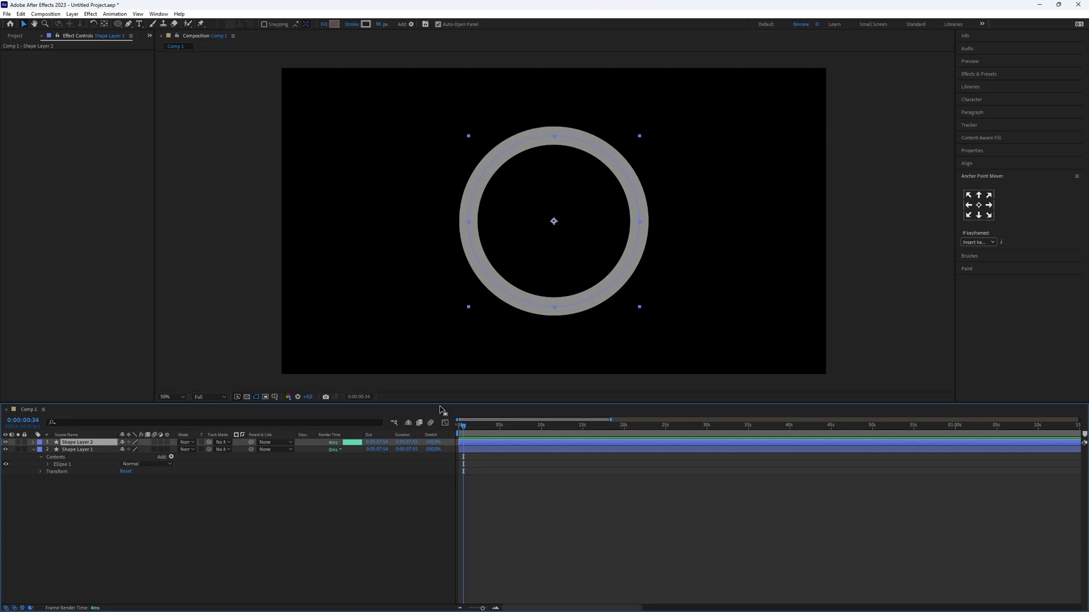
pyautogui.press('ctrl+d')
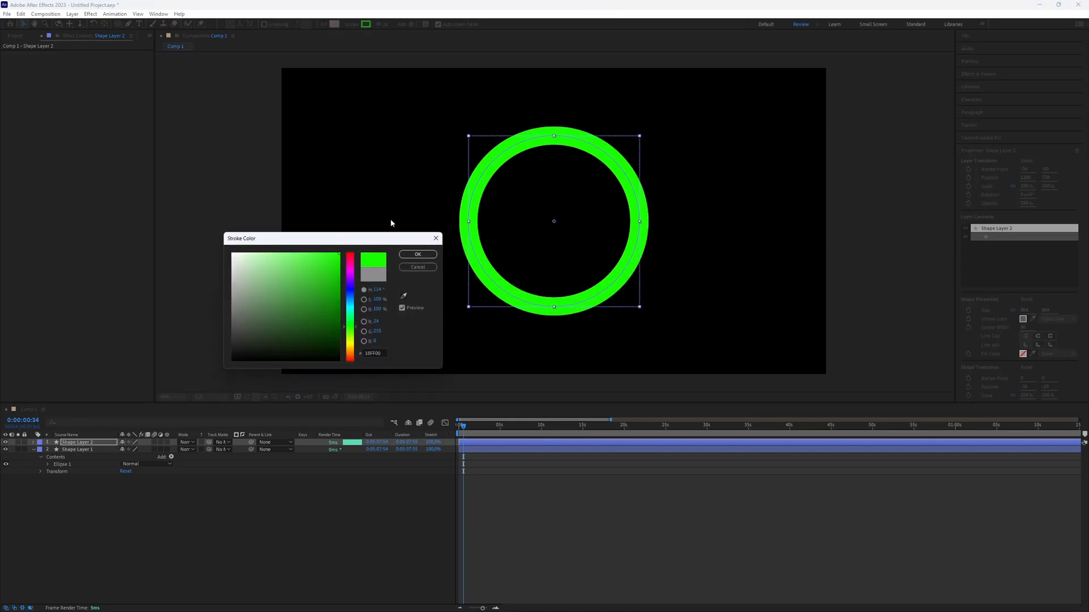
pyautogui.click(418, 254)
pyautogui.write('clock')
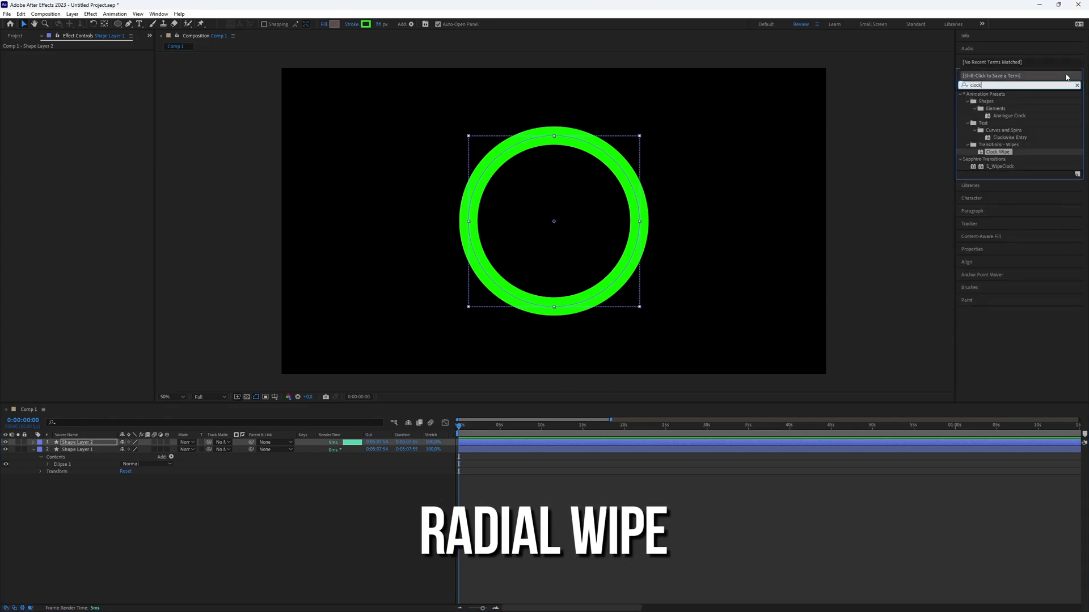
# Apply the Clock Wipe preset to Shape Layer 2, adding keyframed Radial Wipe completion
pyautogui.doubleClick(999, 151)
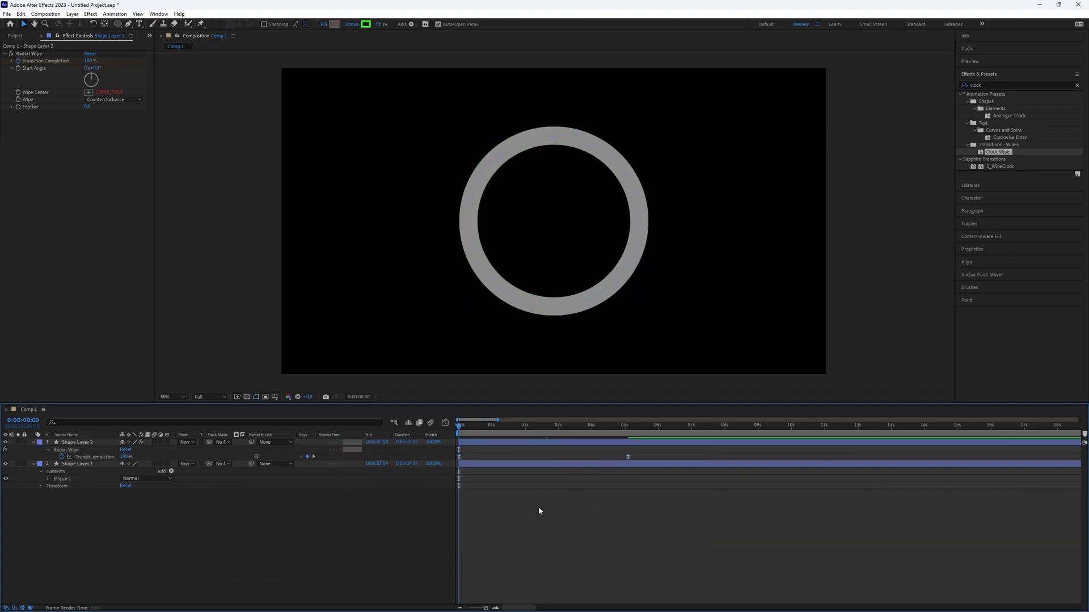
# Set the Radial Wipe direction to Clockwise and preview the loader animation
pyautogui.click(115, 99)
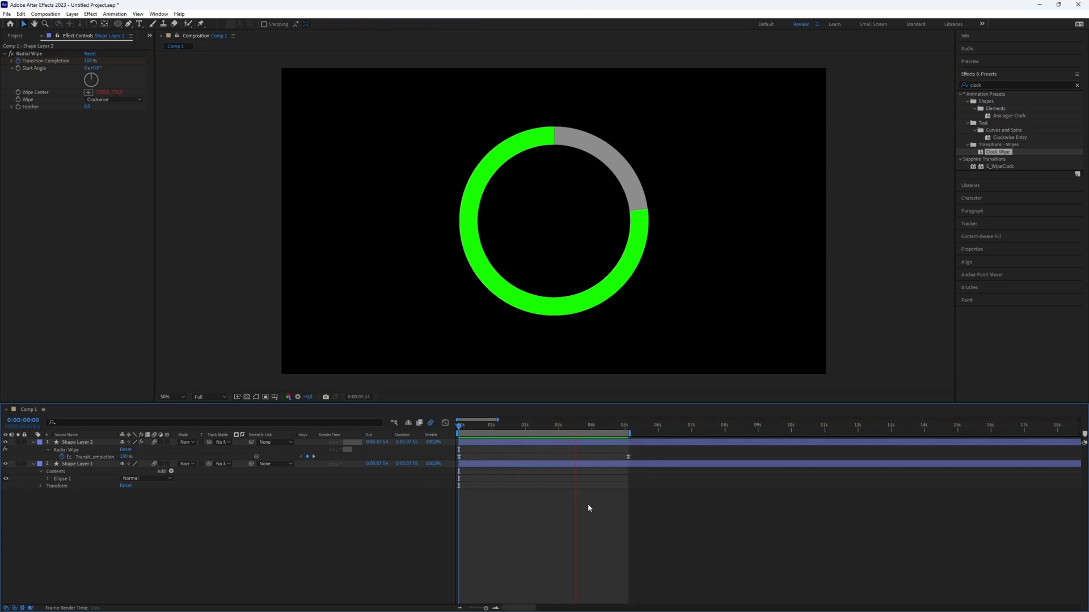
pyautogui.click(465, 425)
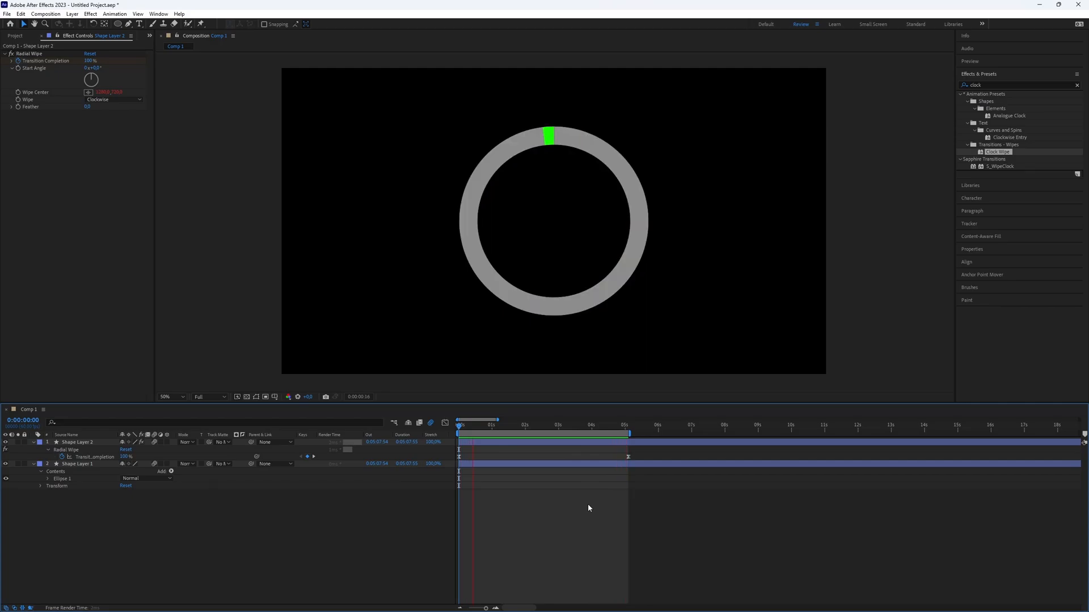